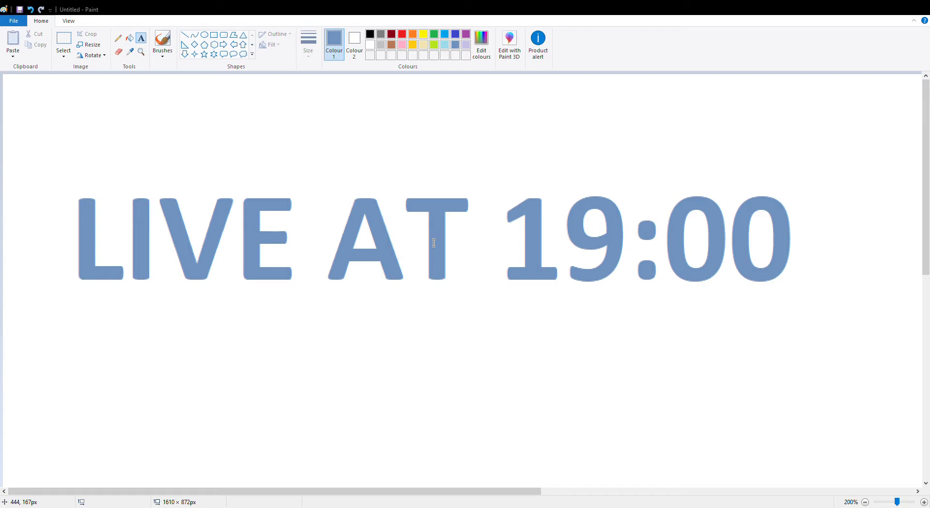
mouse_move(427, 160)
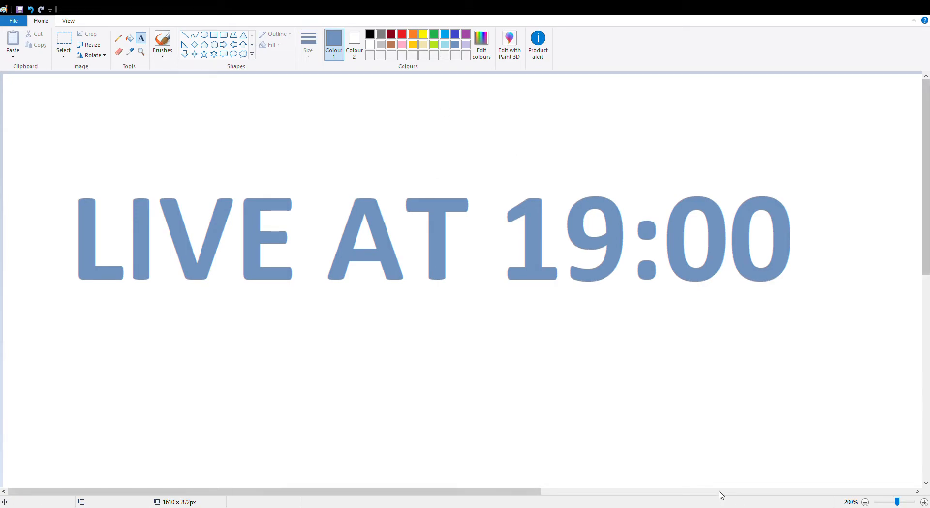
mouse_move(863, 377)
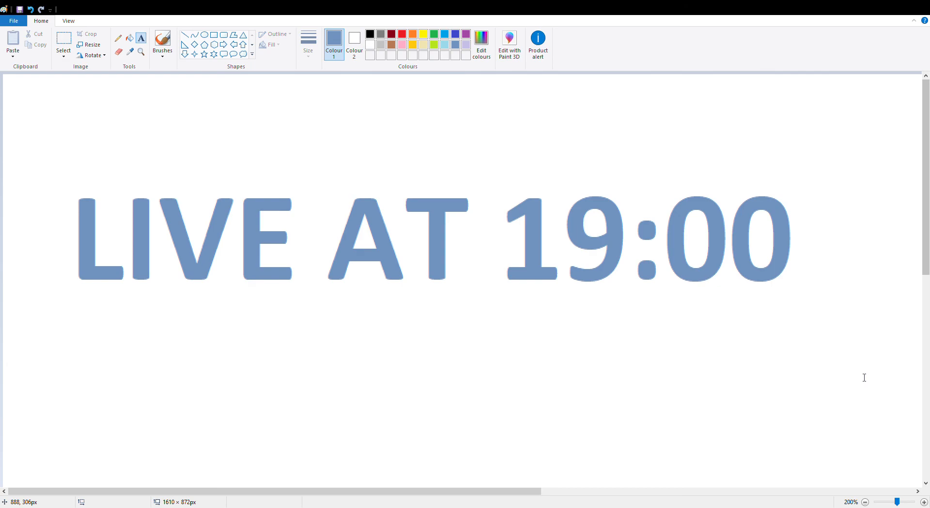
mouse_move(894, 305)
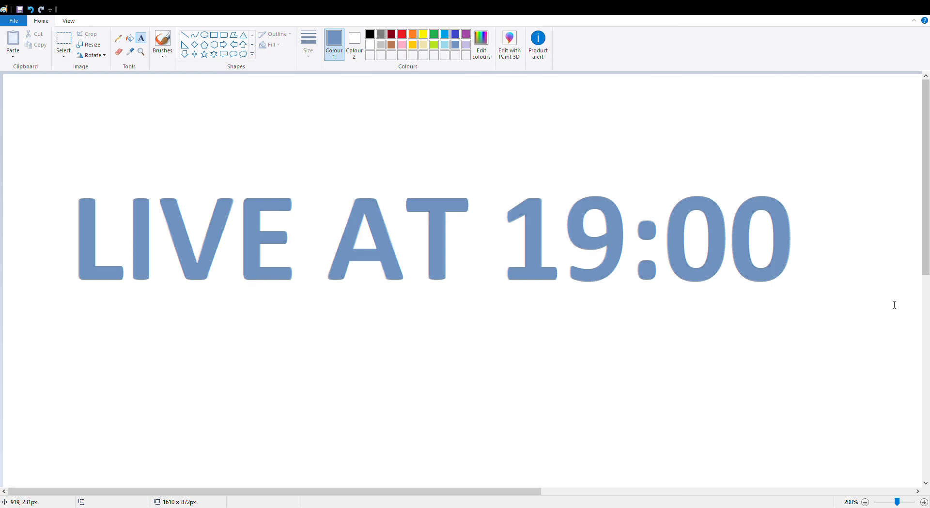
mouse_move(864, 74)
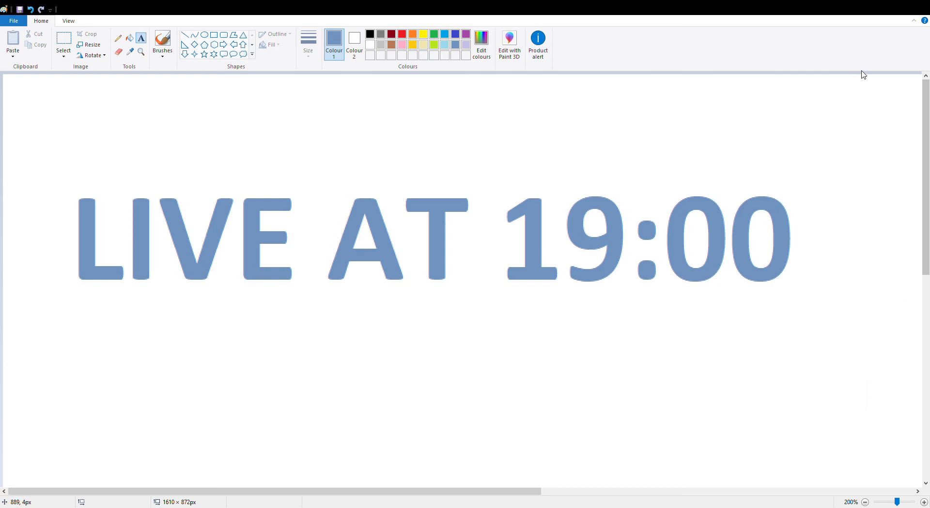